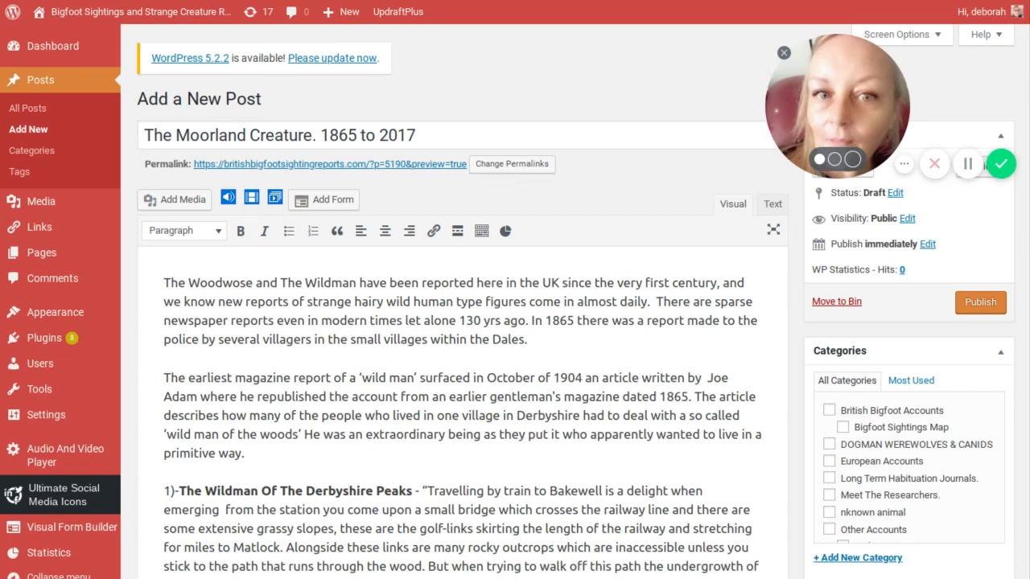
# Step: Enlarge the hut photo above 'The Original Image' caption to span most of the column
pyautogui.scroll(-3)
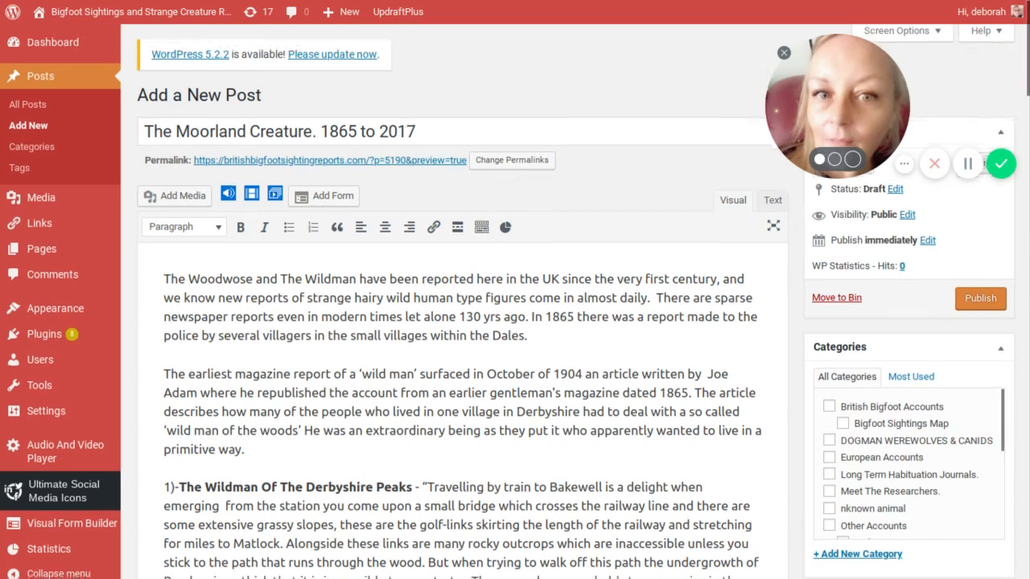
pyautogui.scroll(-3)
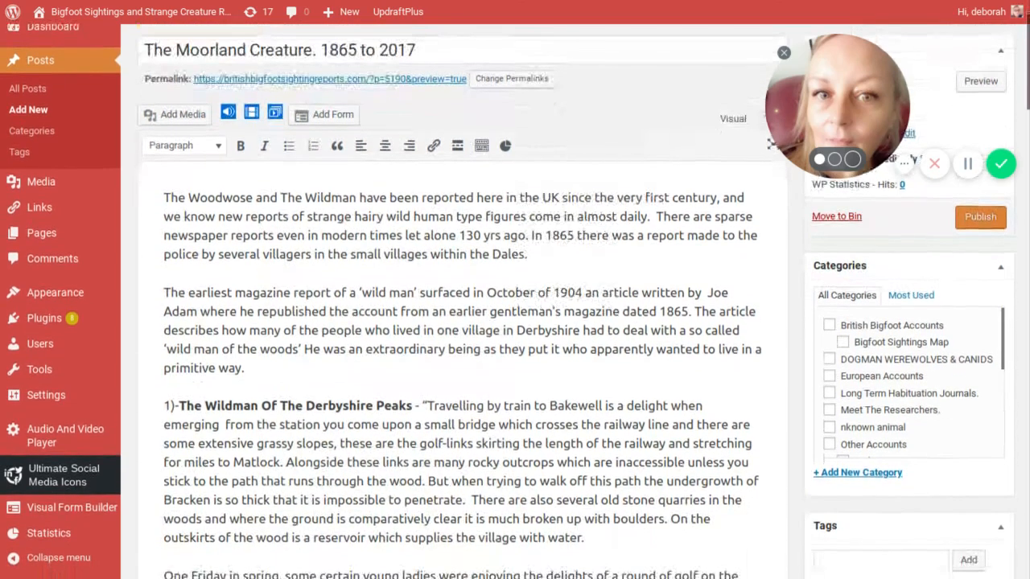
pyautogui.scroll(-3)
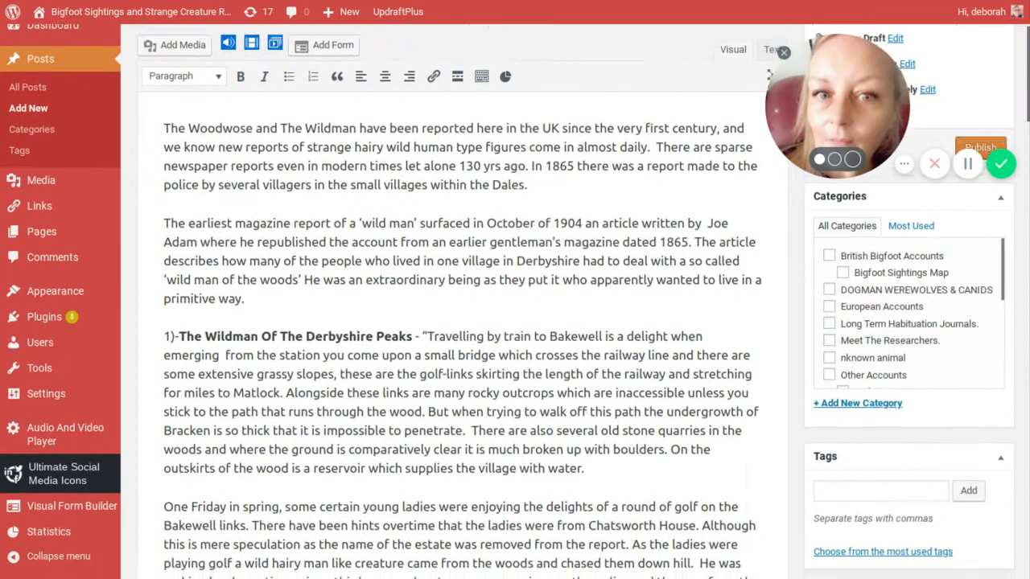
pyautogui.scroll(-3)
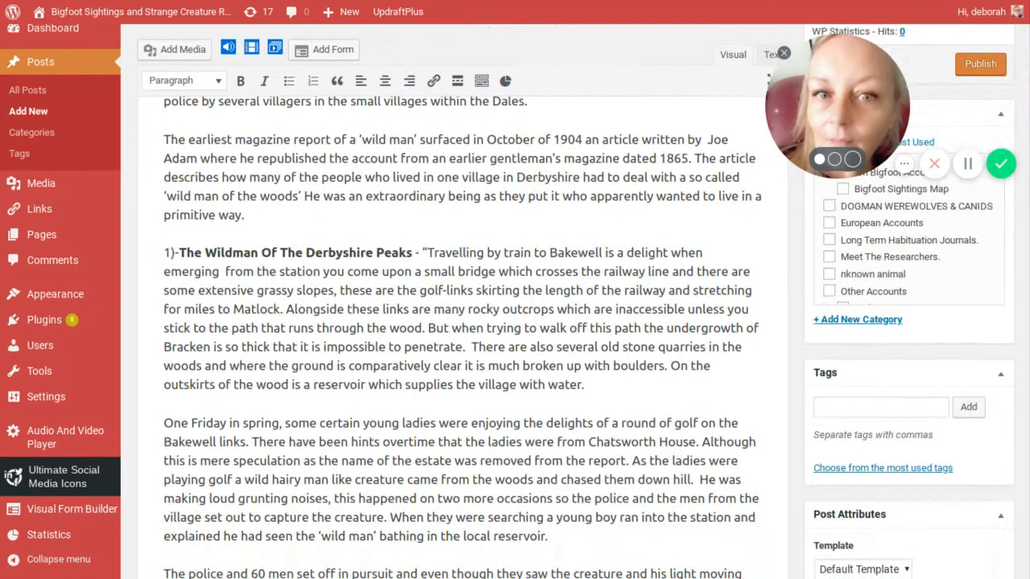
pyautogui.scroll(-3)
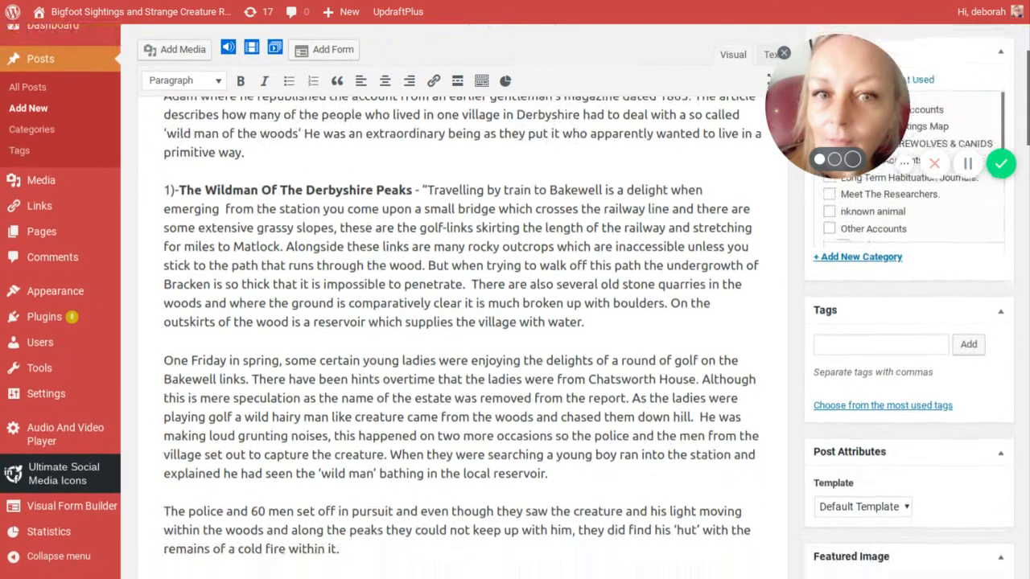
pyautogui.scroll(-3)
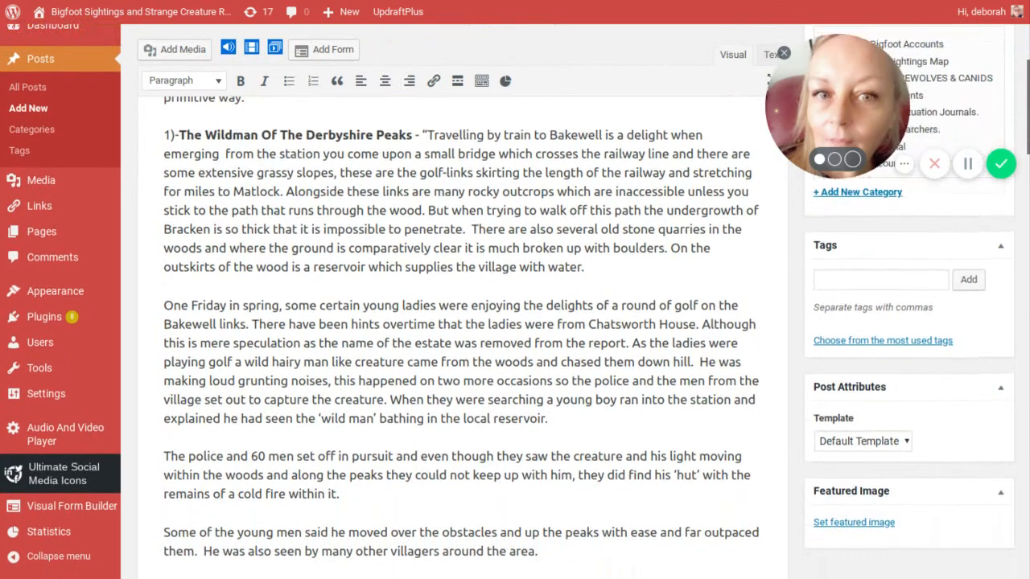
pyautogui.scroll(-3)
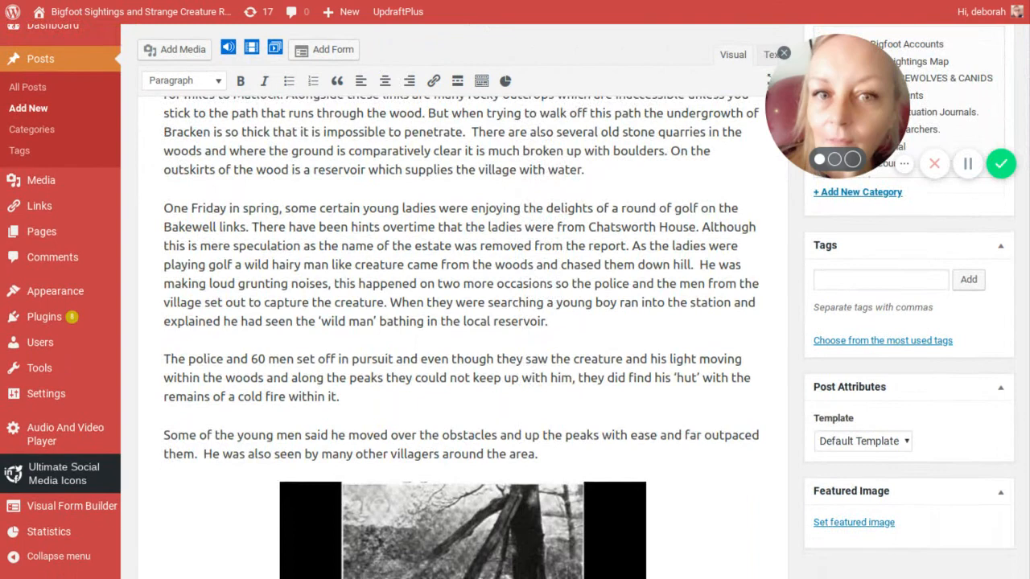
pyautogui.scroll(-3)
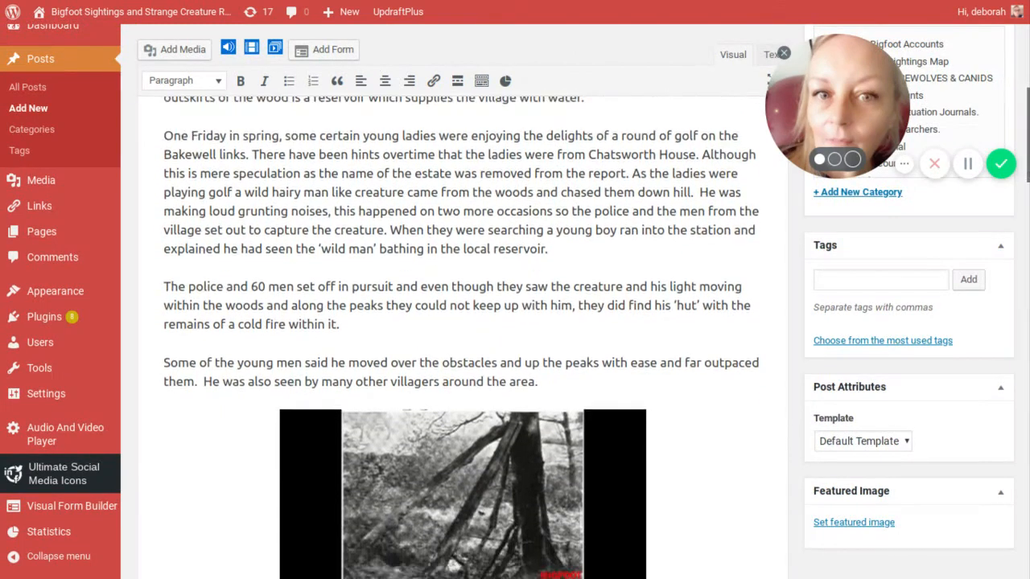
pyautogui.scroll(-3)
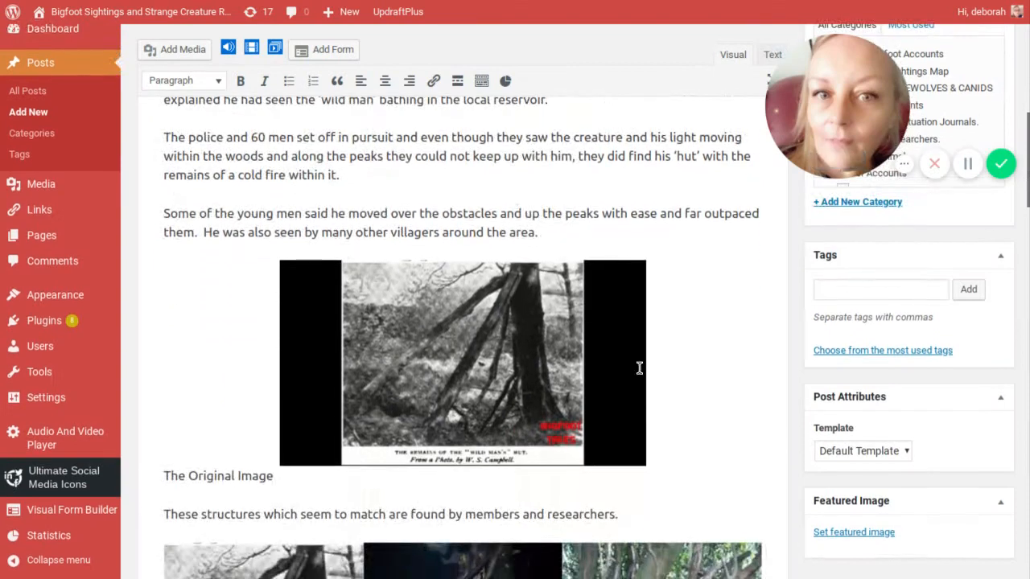
pyautogui.moveTo(716, 376)
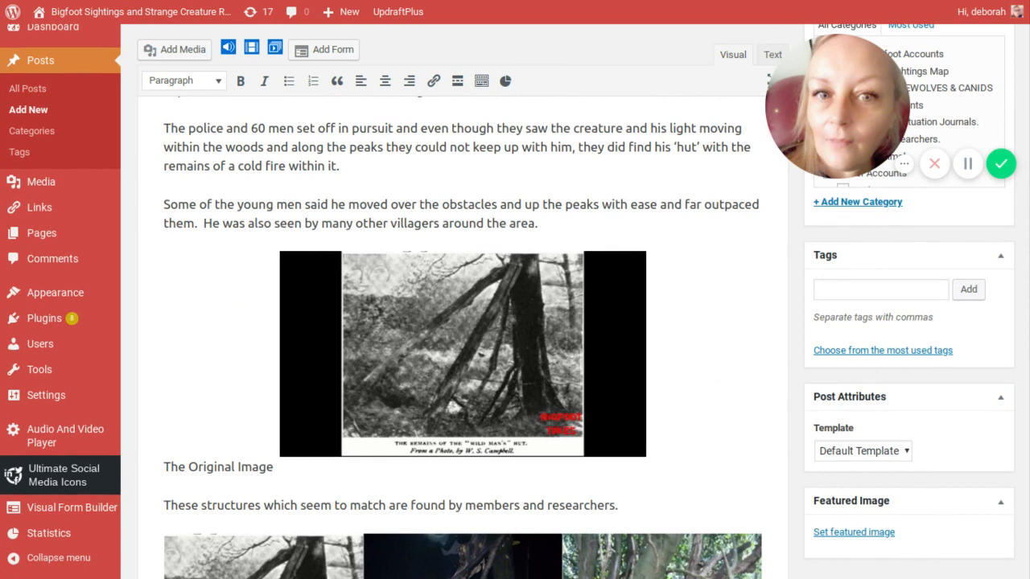
pyautogui.click(462, 353)
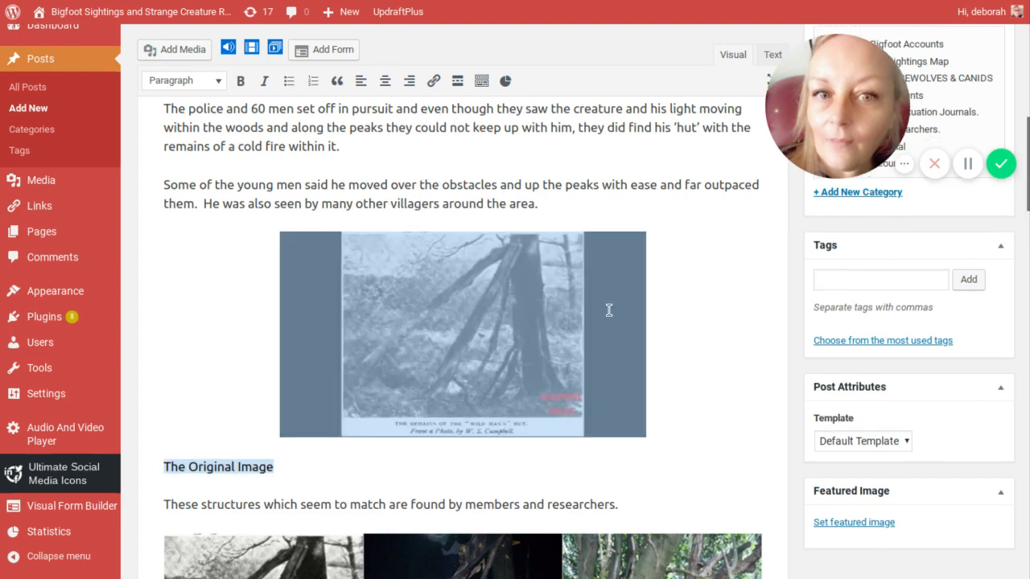
pyautogui.click(463, 333)
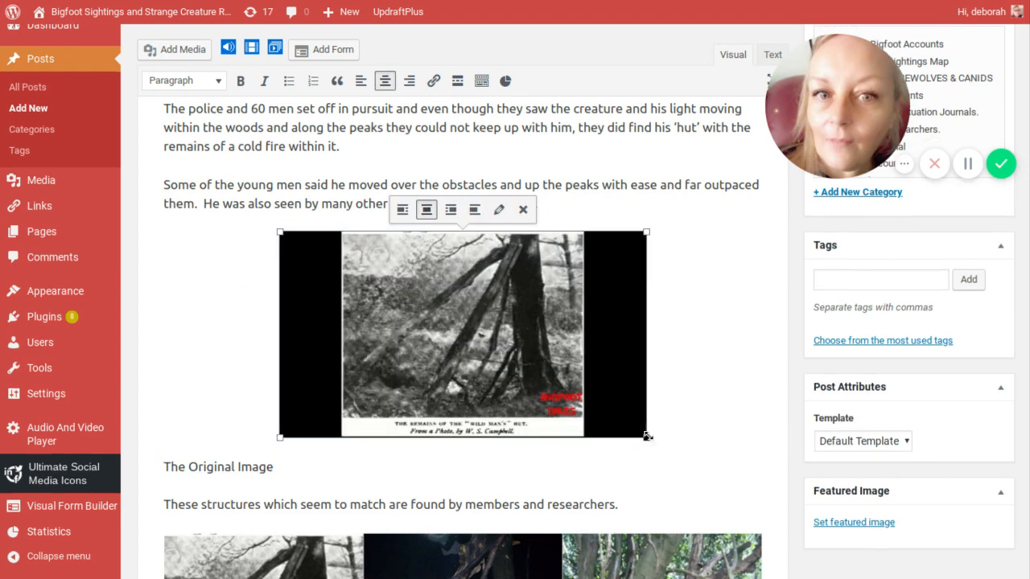
pyautogui.moveTo(647, 436); pyautogui.dragTo(647, 459)
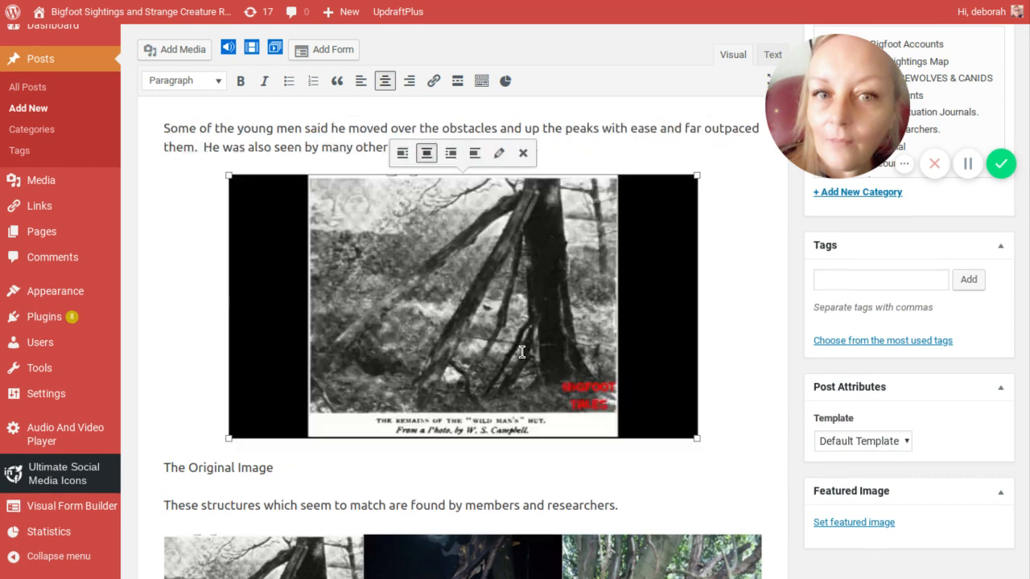
pyautogui.moveTo(551, 396)
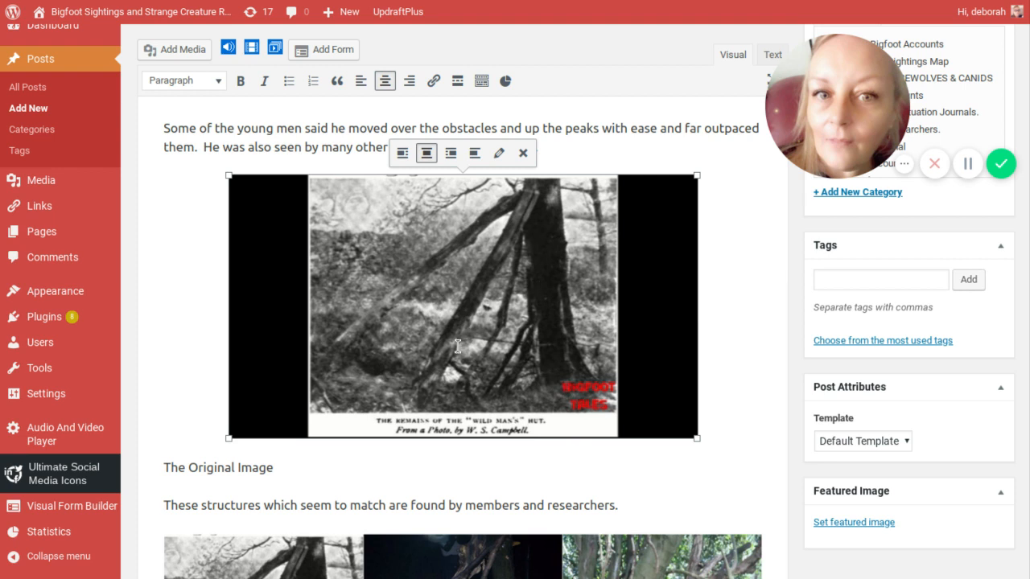
pyautogui.moveTo(490, 368)
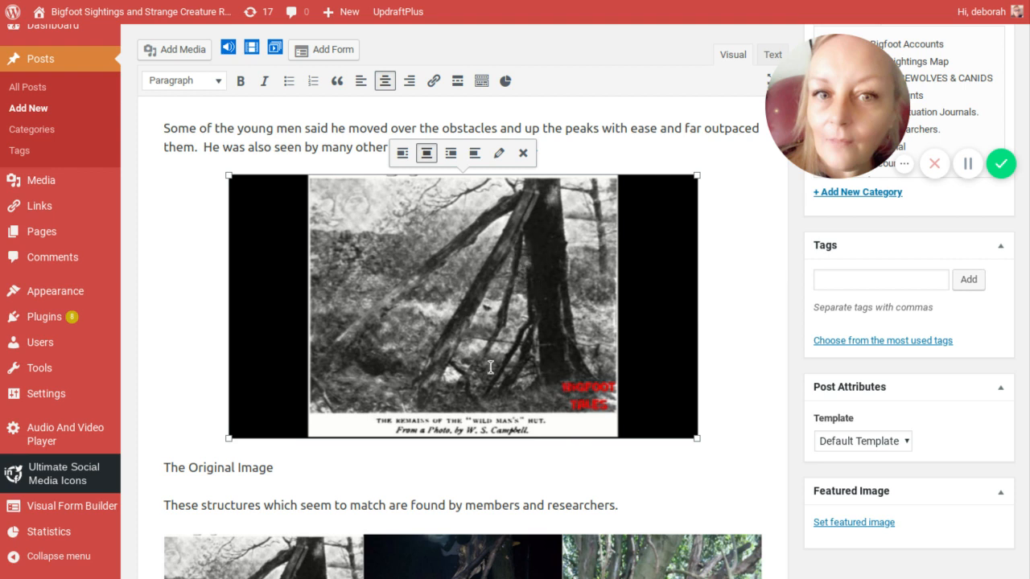
pyautogui.moveTo(491, 367)
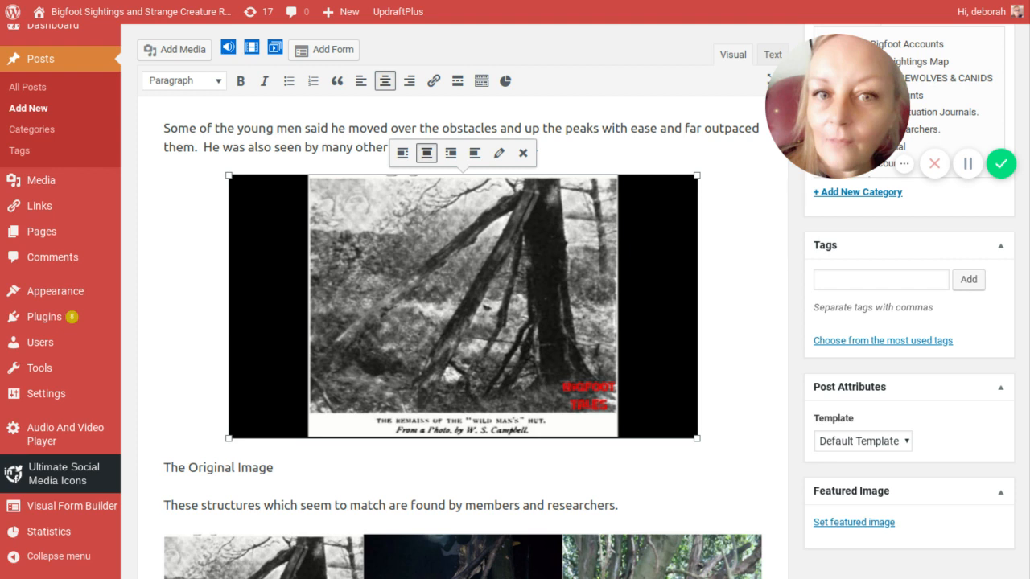
pyautogui.moveTo(712, 373)
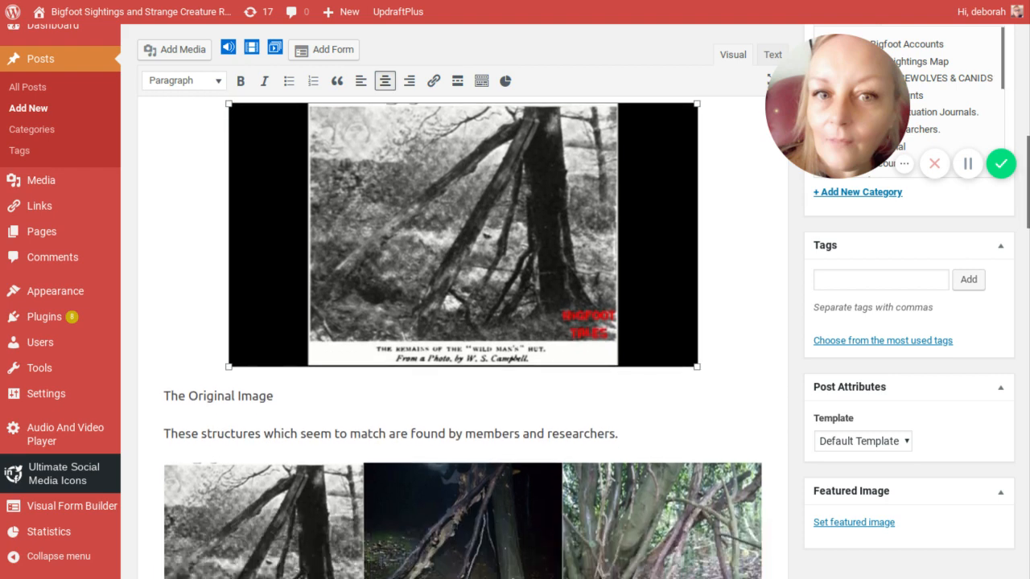
pyautogui.scroll(-3)
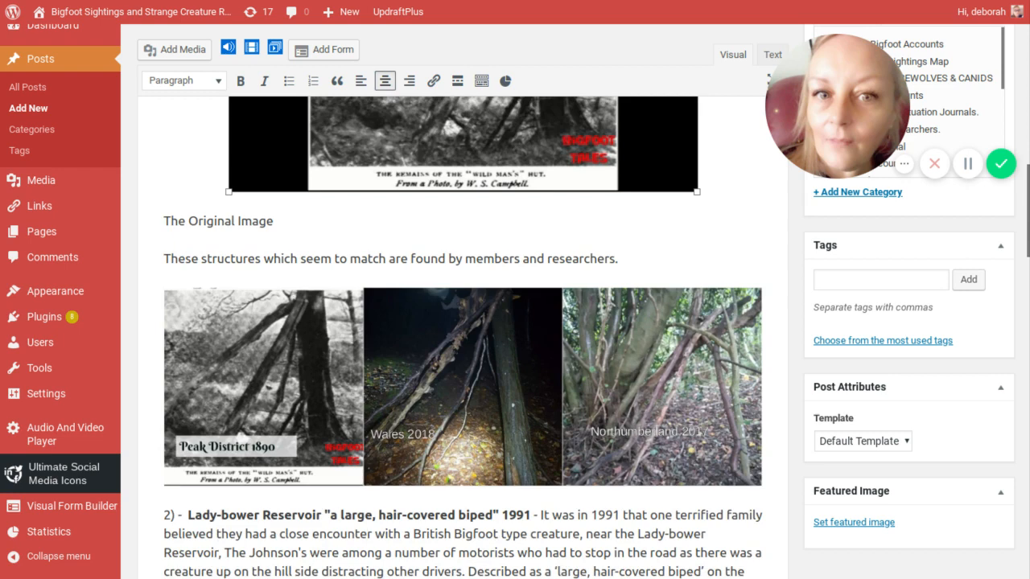
pyautogui.scroll(-3)
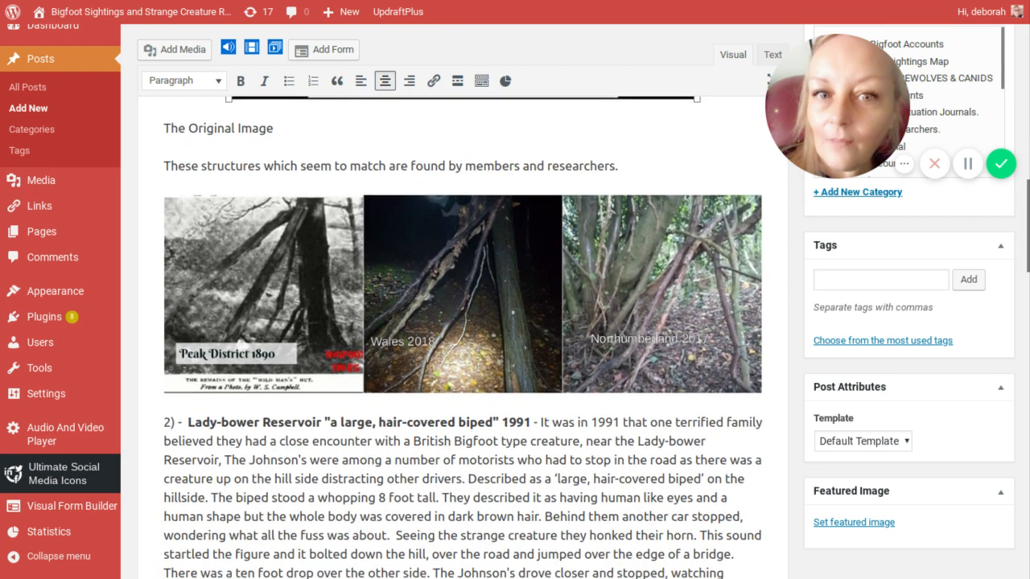
pyautogui.scroll(3)
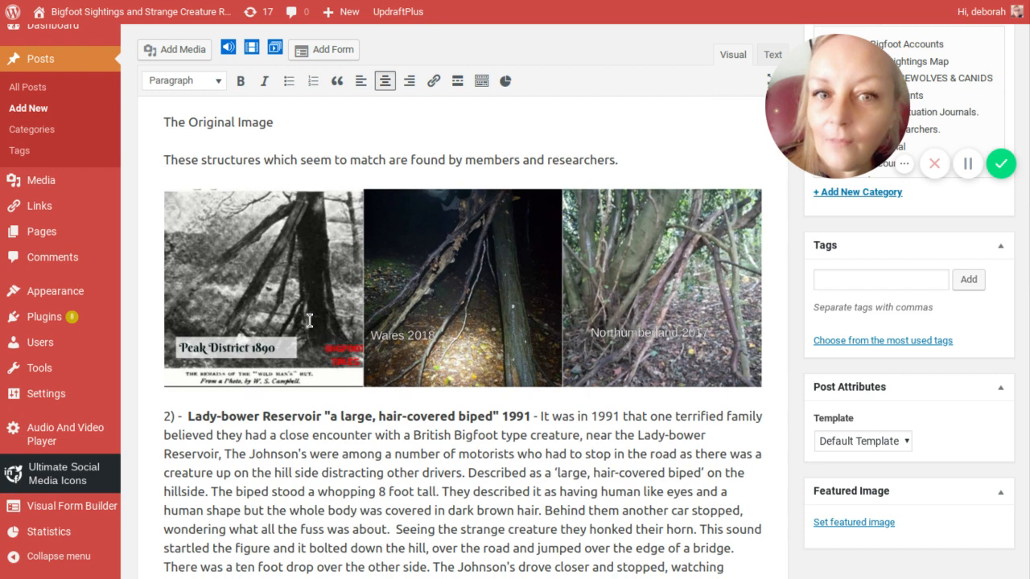
pyautogui.moveTo(423, 341)
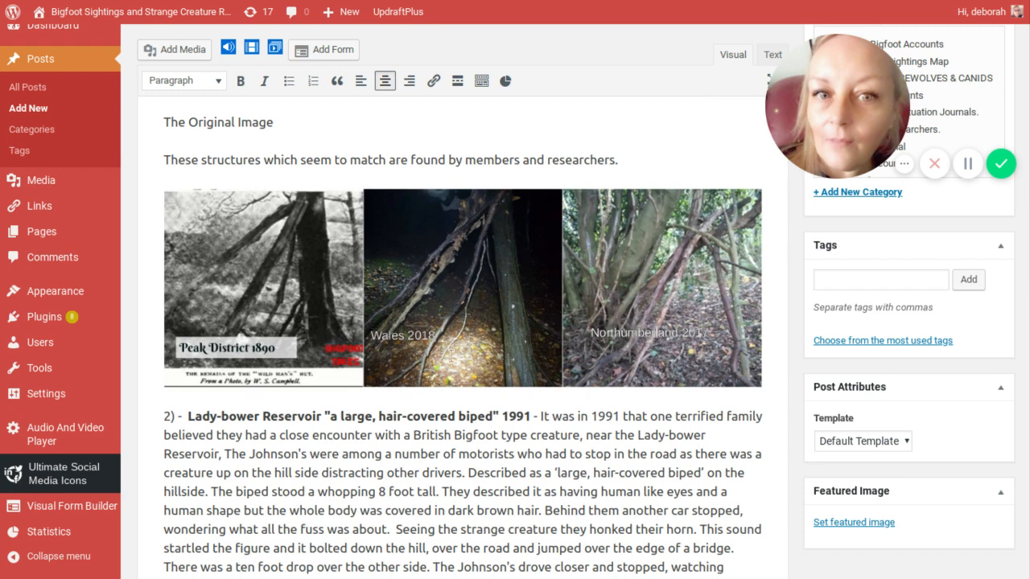
pyautogui.moveTo(649, 358)
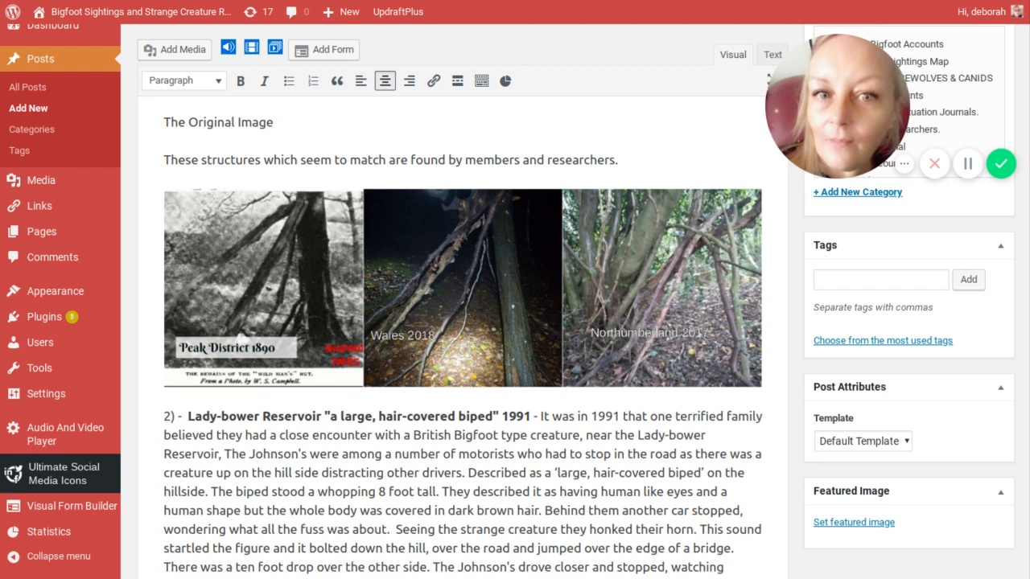
pyautogui.moveTo(294, 364)
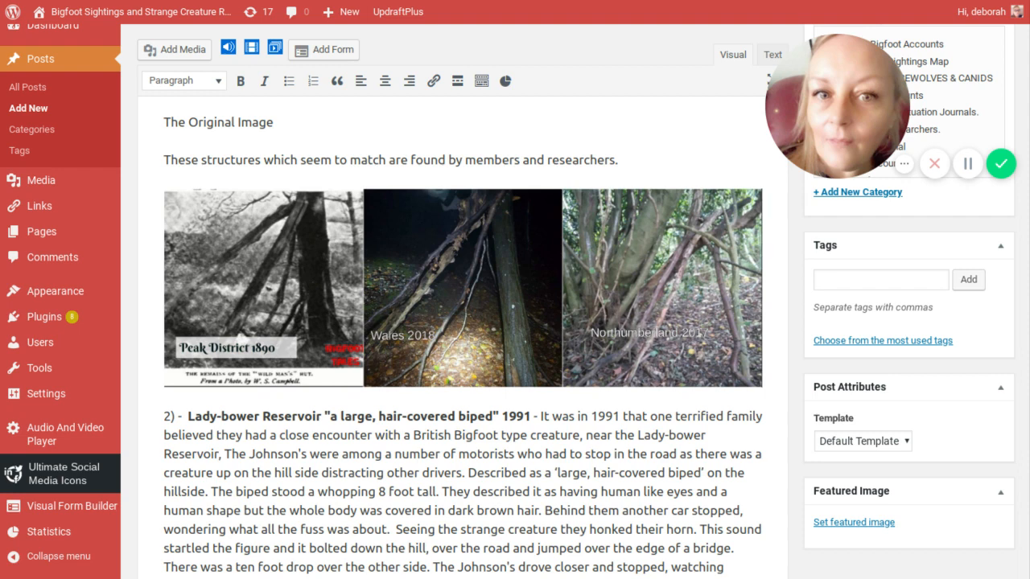
pyautogui.scroll(-3)
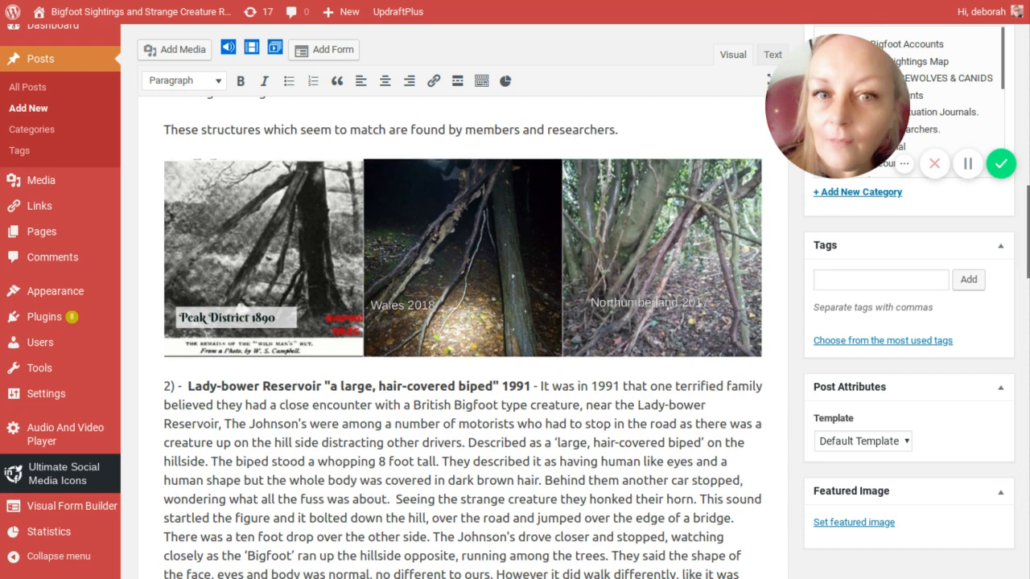
pyautogui.scroll(-3)
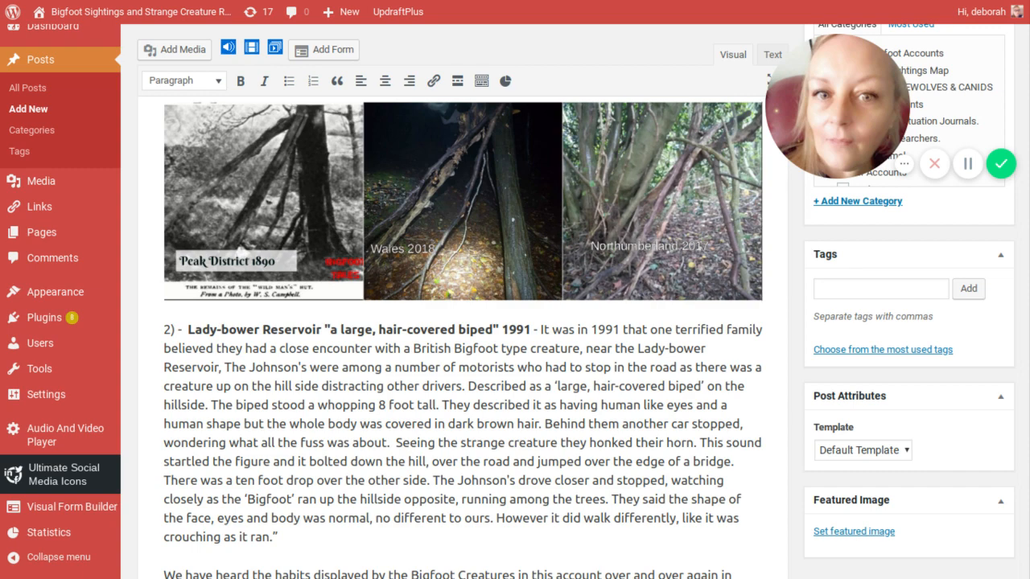
pyautogui.scroll(-3)
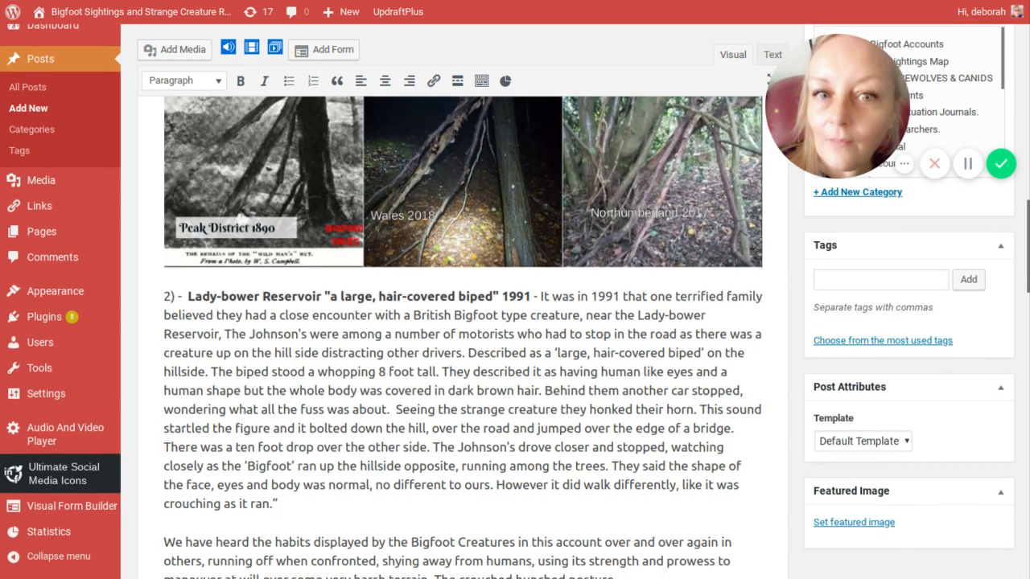
pyautogui.scroll(-3)
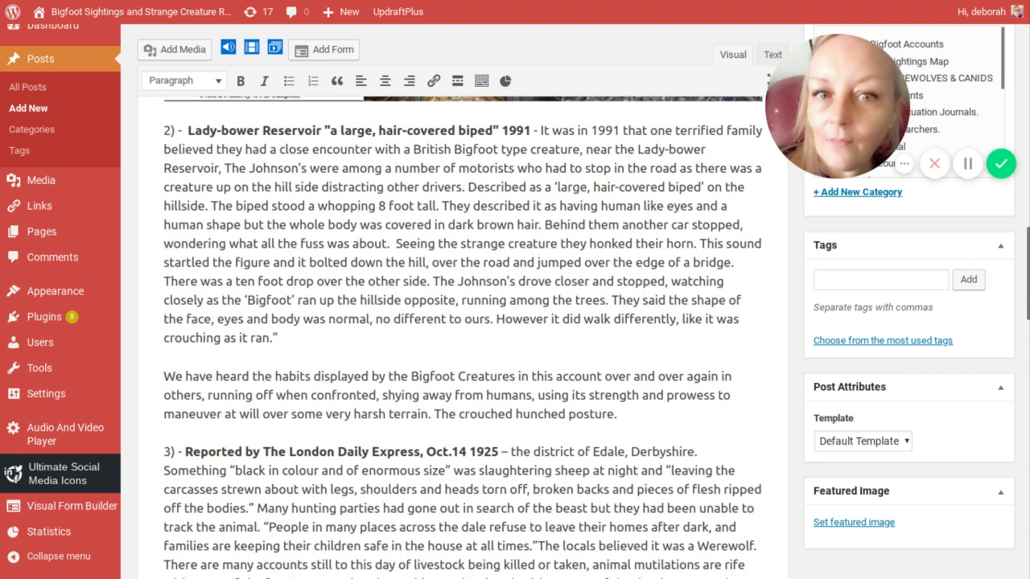
pyautogui.scroll(-3)
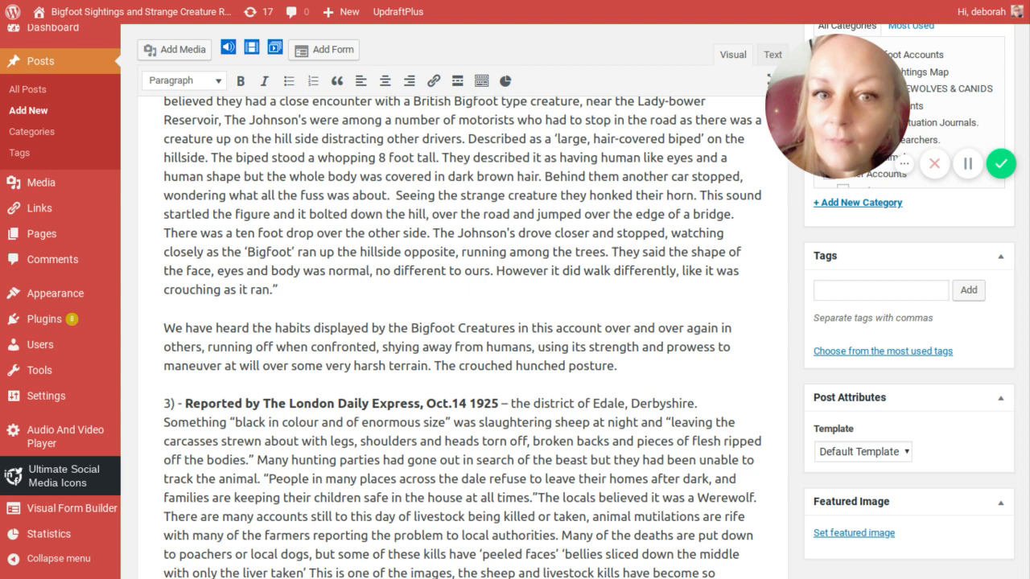
pyautogui.scroll(-3)
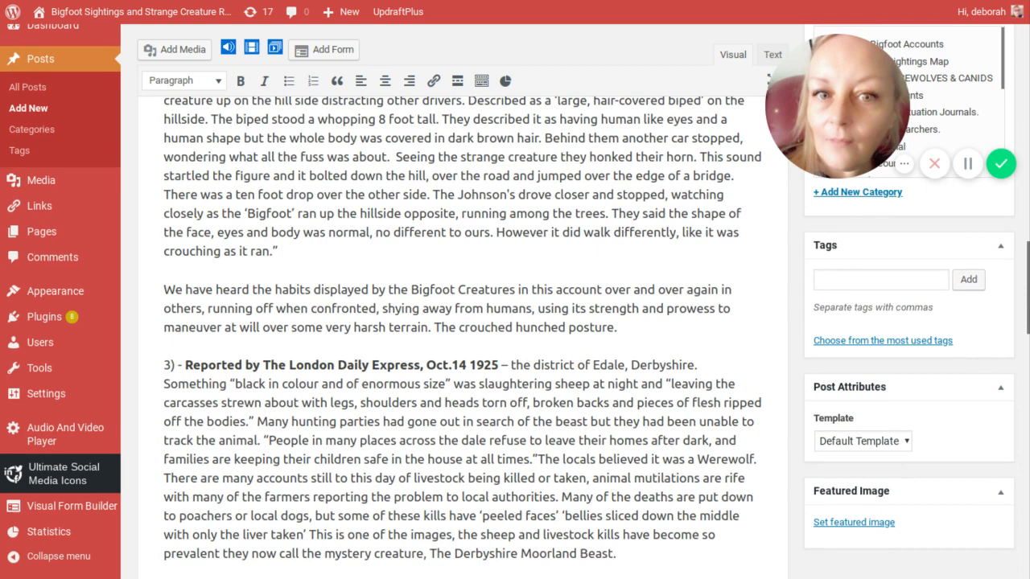
pyautogui.scroll(-3)
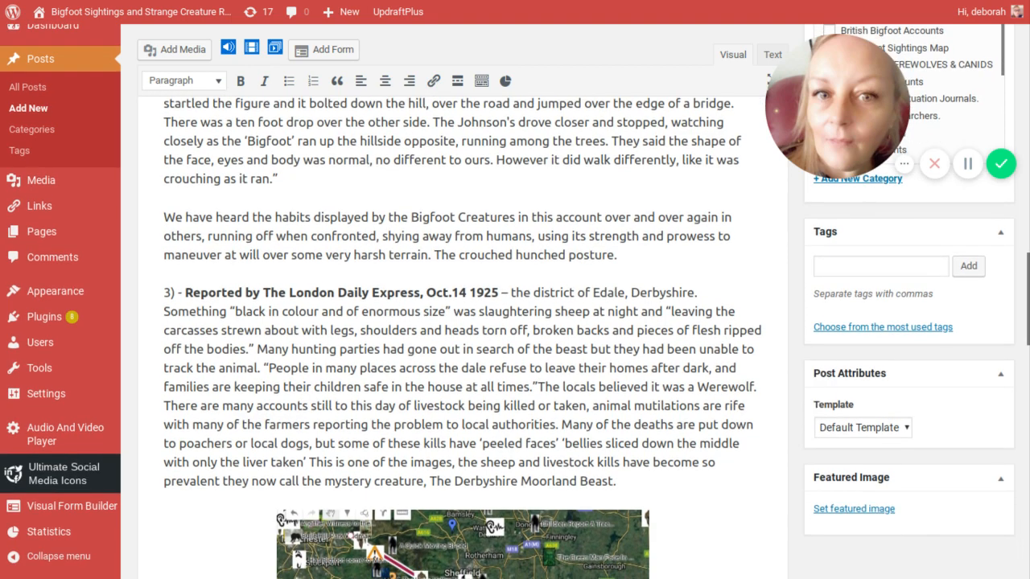
# Step: Insert the sheep-kill photo from the Media Library after 'the mystery creature,', centred at full size
pyautogui.scroll(-3)
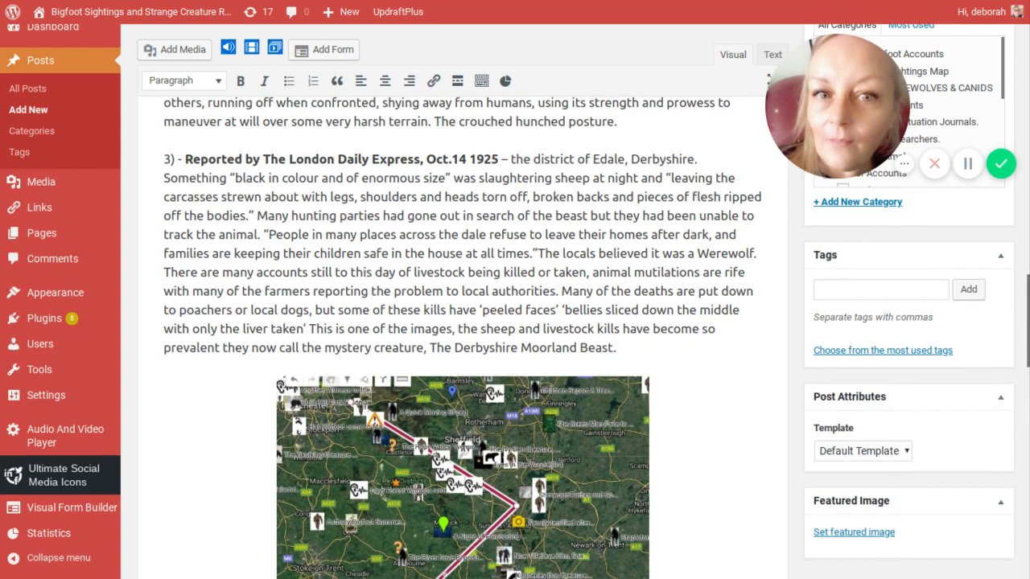
pyautogui.scroll(-3)
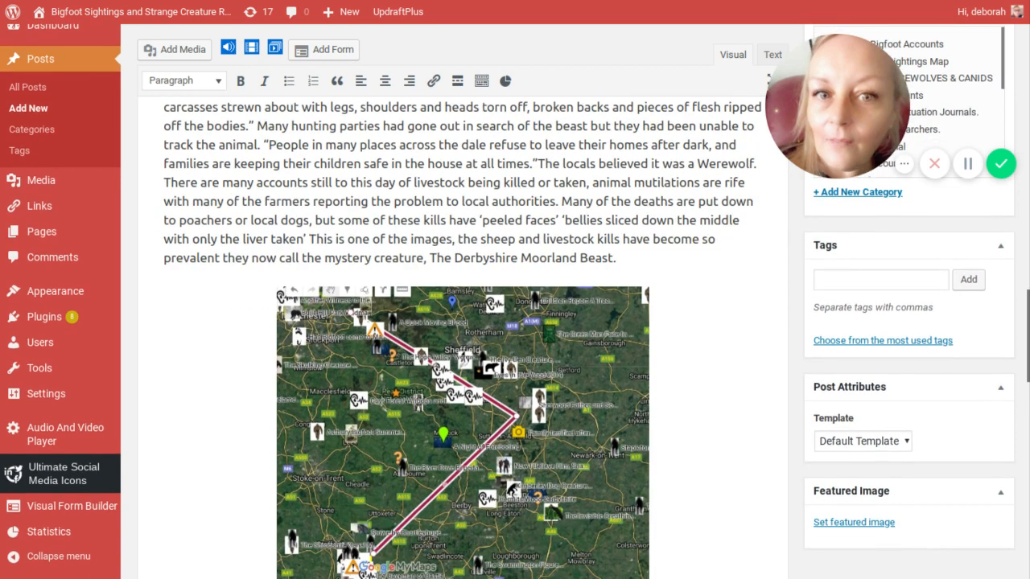
pyautogui.scroll(-3)
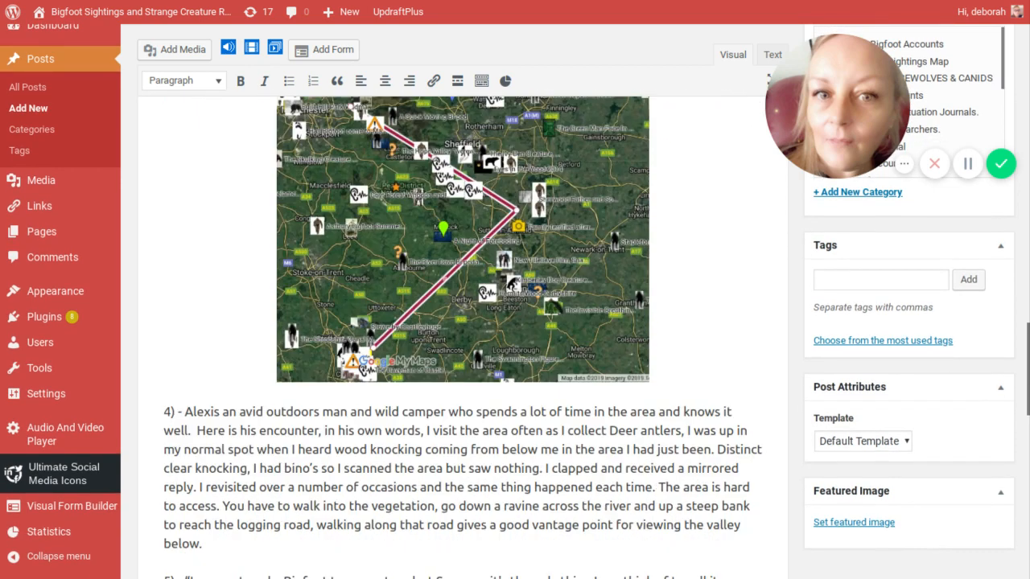
pyautogui.scroll(-3)
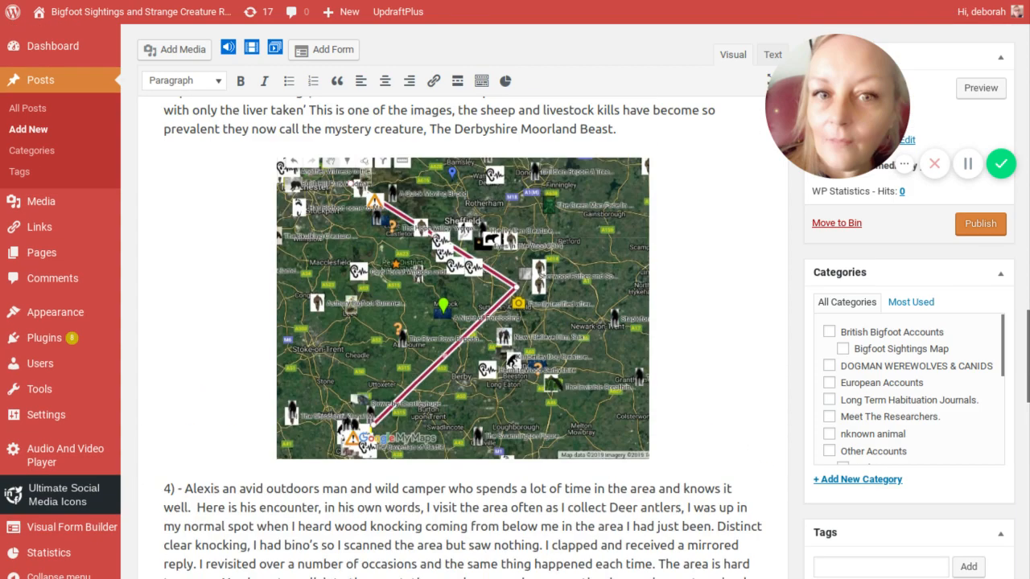
pyautogui.scroll(3)
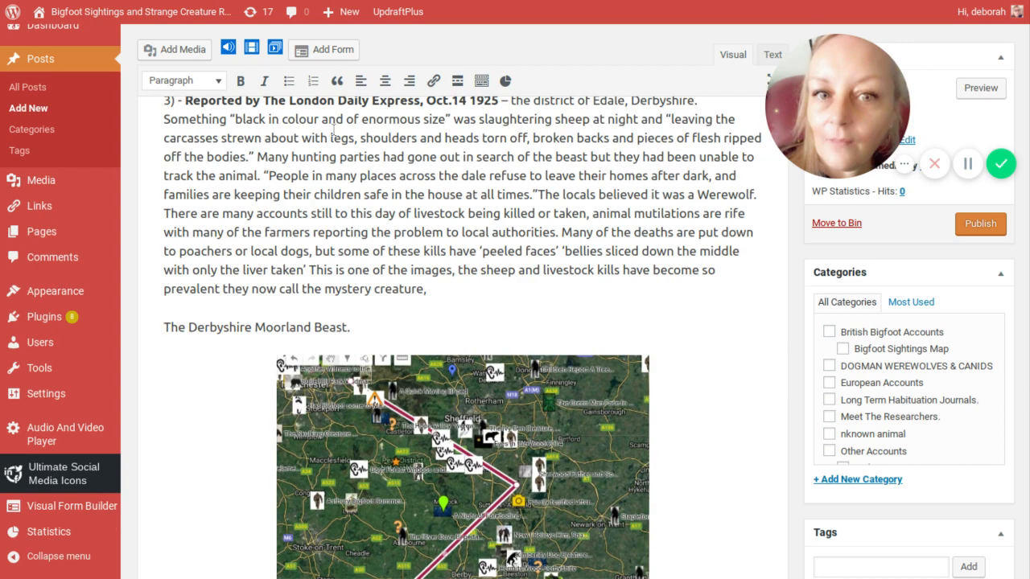
pyautogui.click(174, 49)
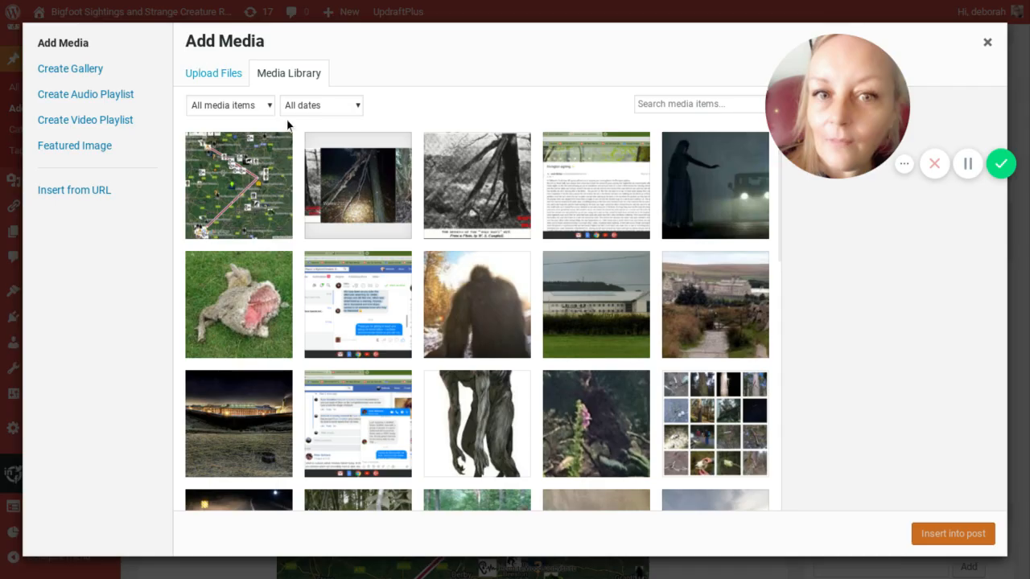
pyautogui.moveTo(213, 76)
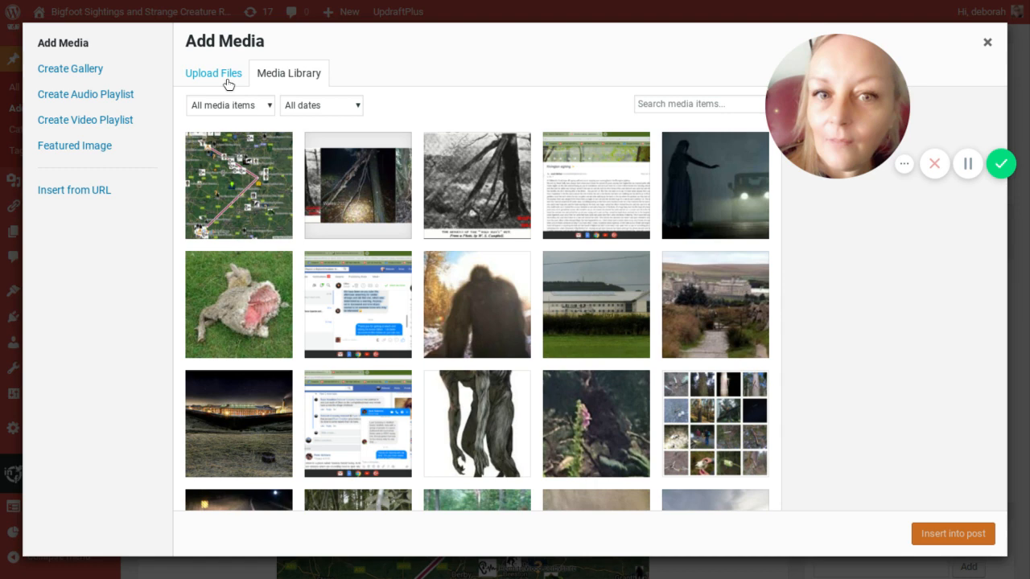
pyautogui.click(238, 304)
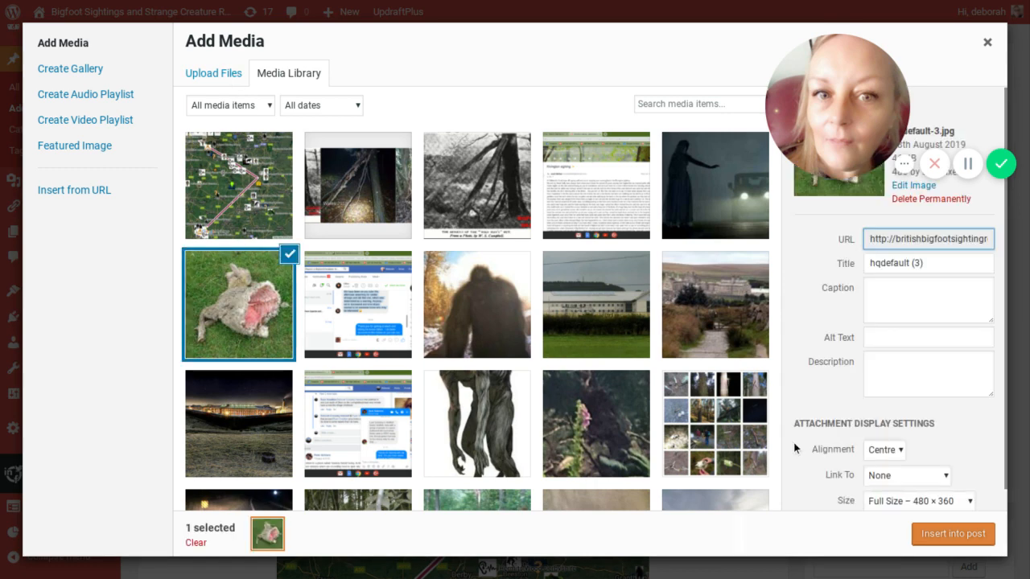
pyautogui.click(952, 533)
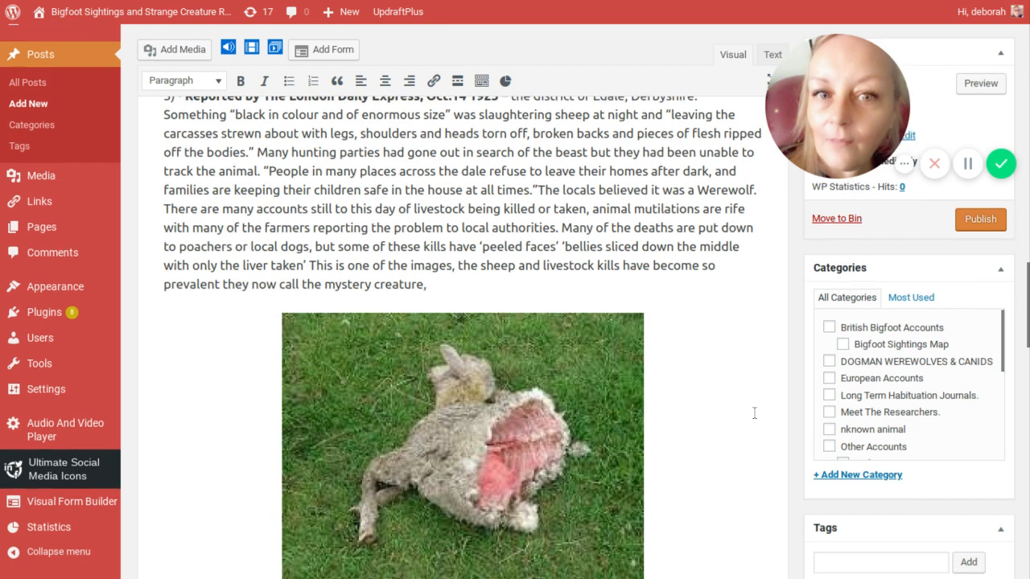
pyautogui.scroll(-3)
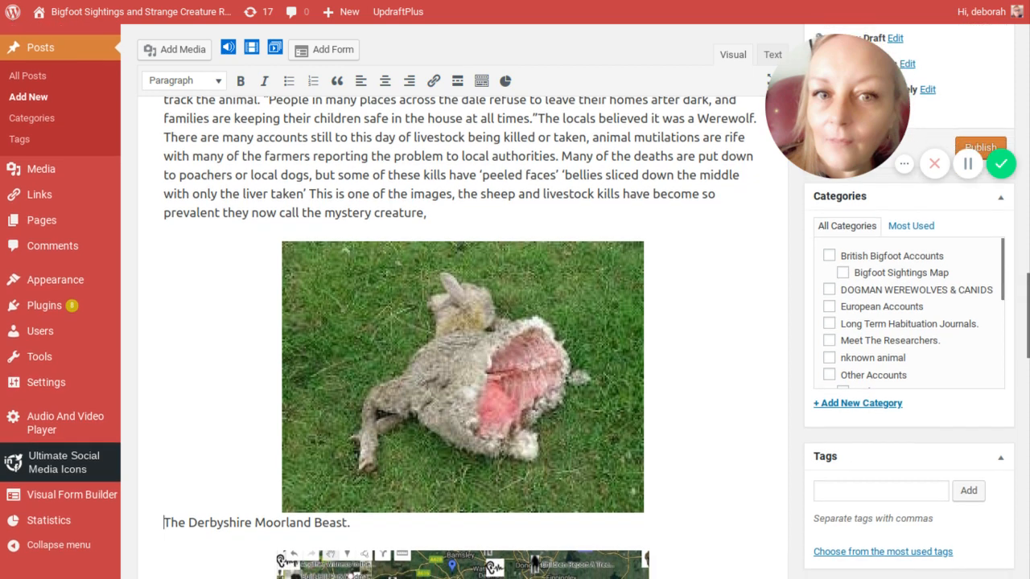
pyautogui.scroll(-3)
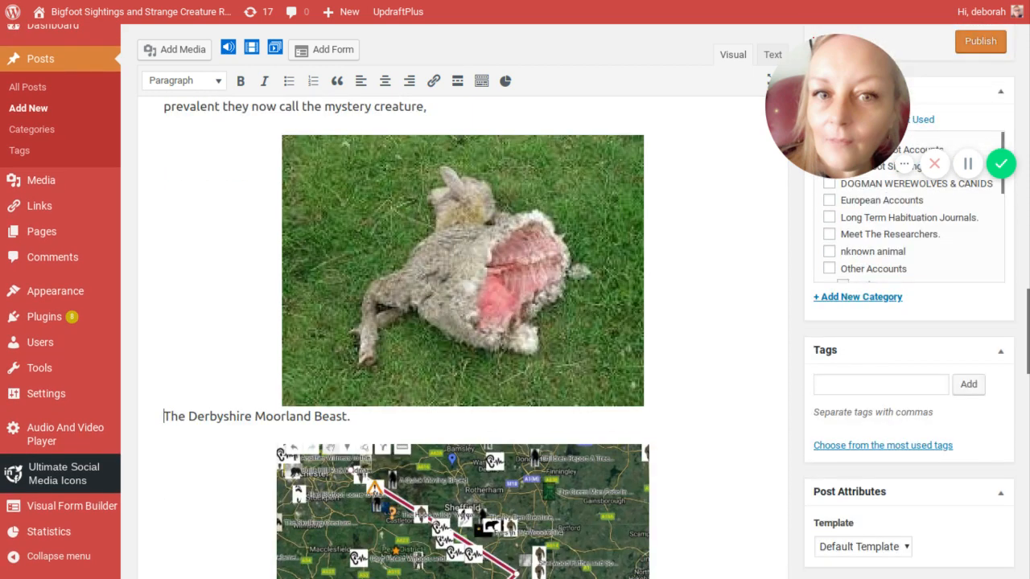
pyautogui.scroll(-3)
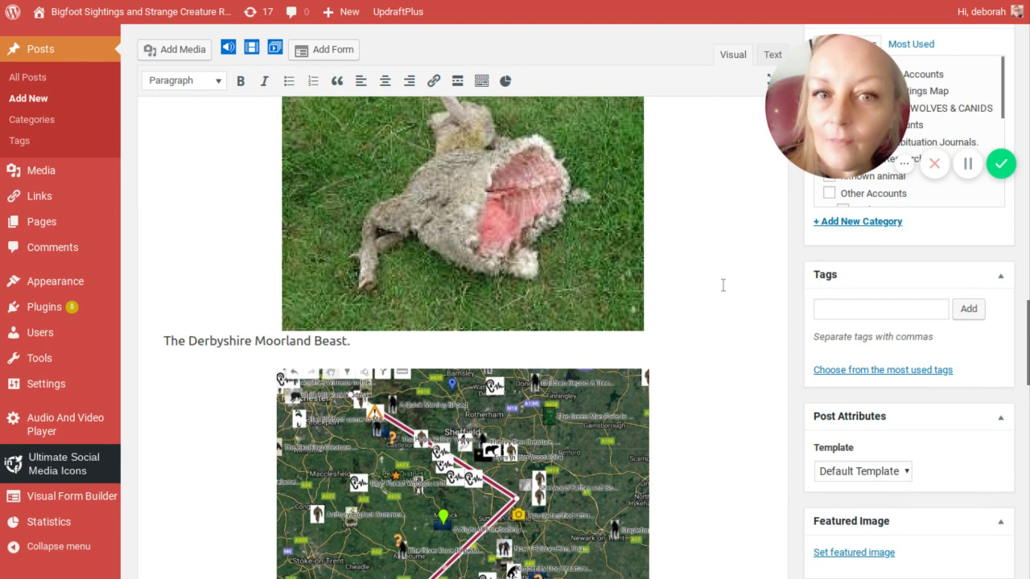
pyautogui.scroll(-3)
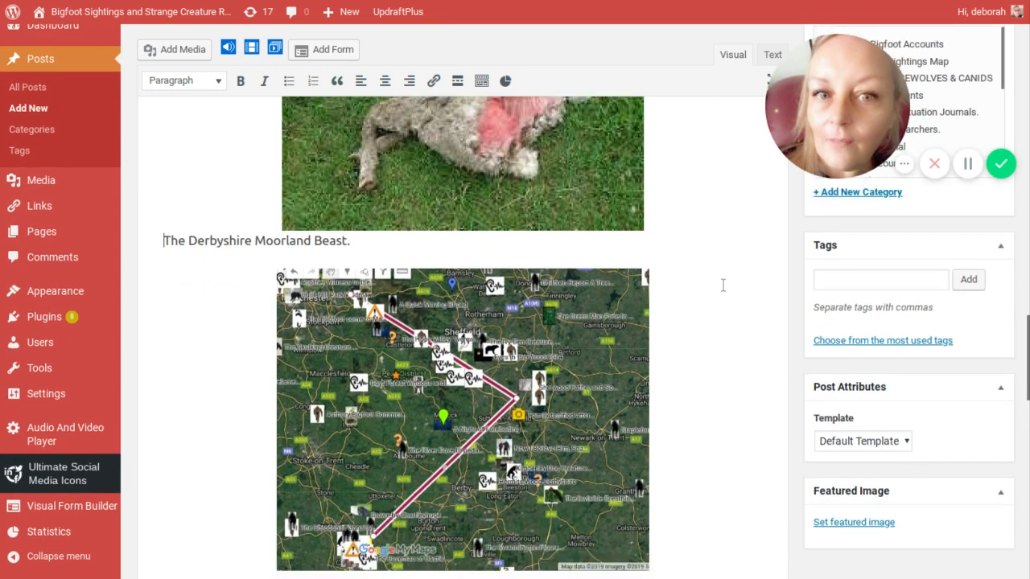
pyautogui.scroll(-3)
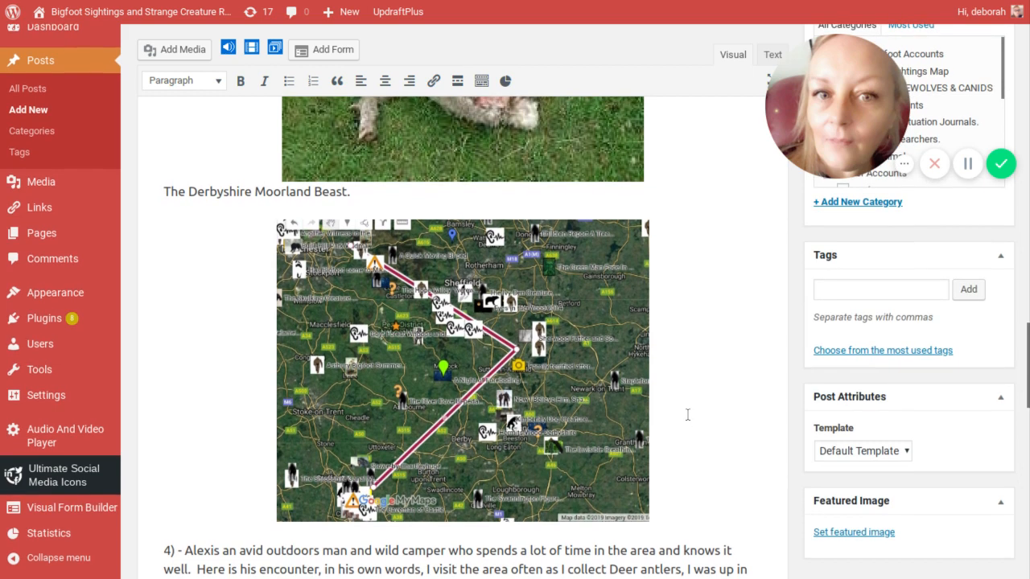
pyautogui.scroll(-3)
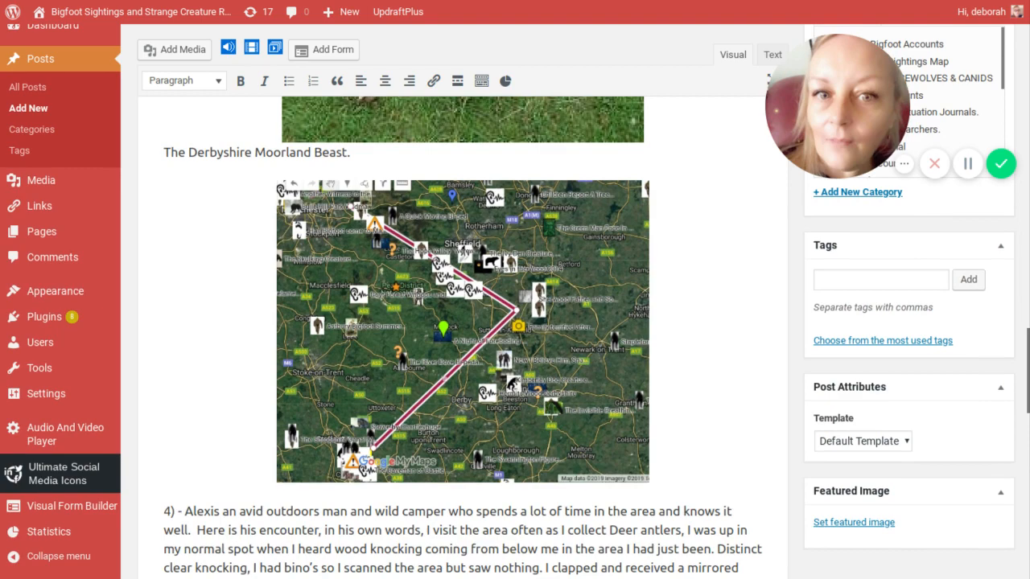
pyautogui.scroll(-3)
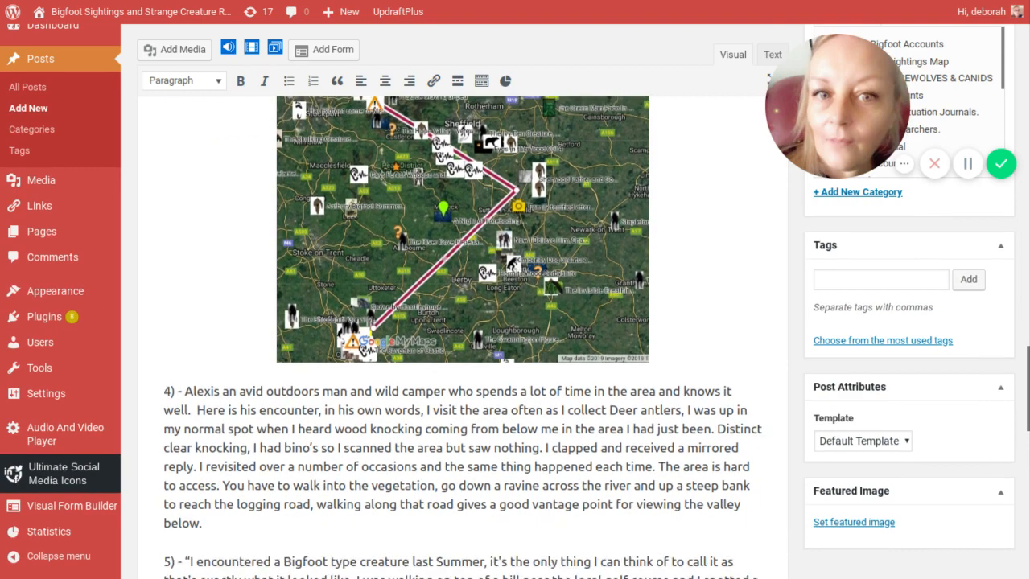
pyautogui.scroll(-3)
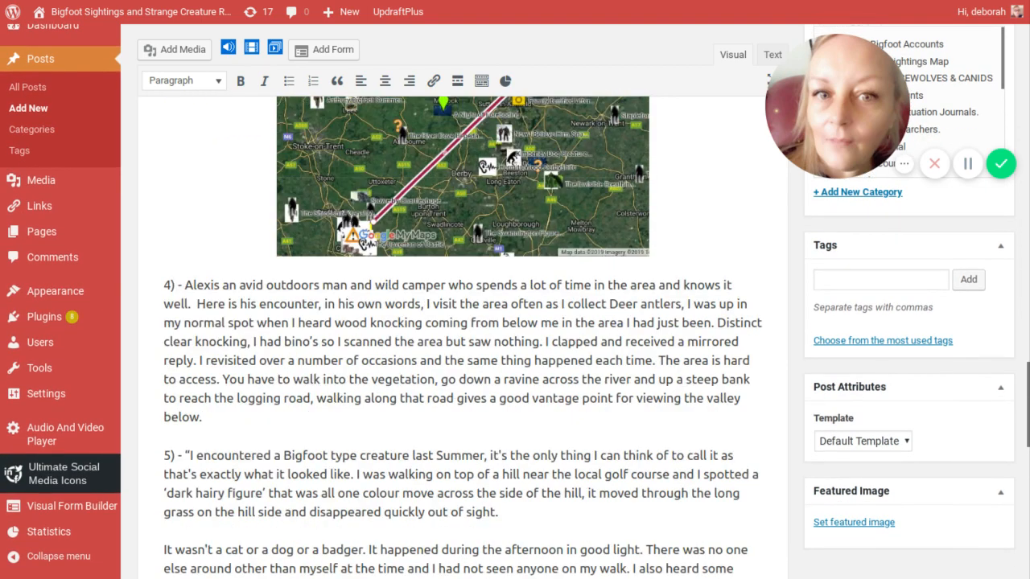
pyautogui.scroll(-3)
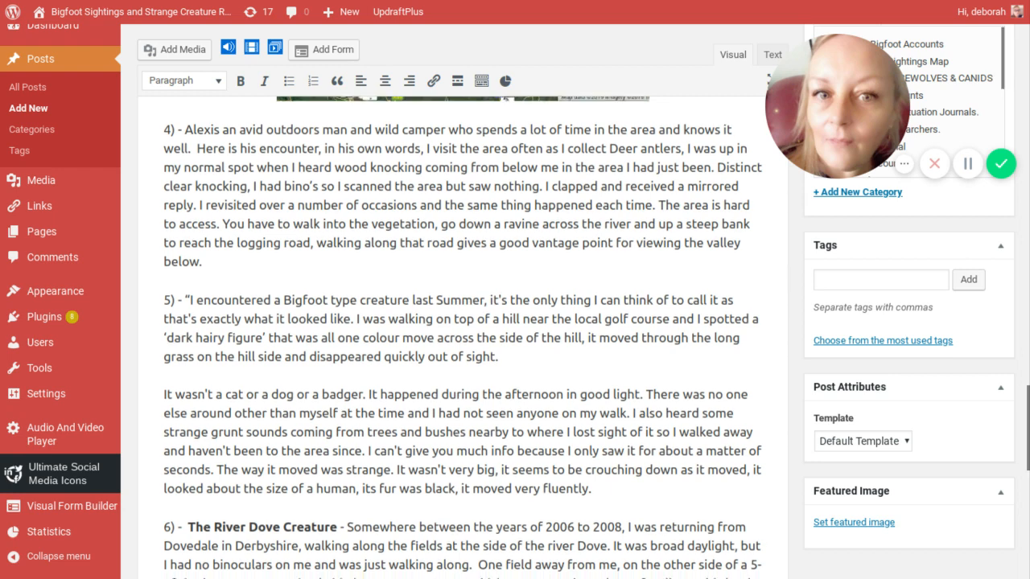
pyautogui.scroll(-3)
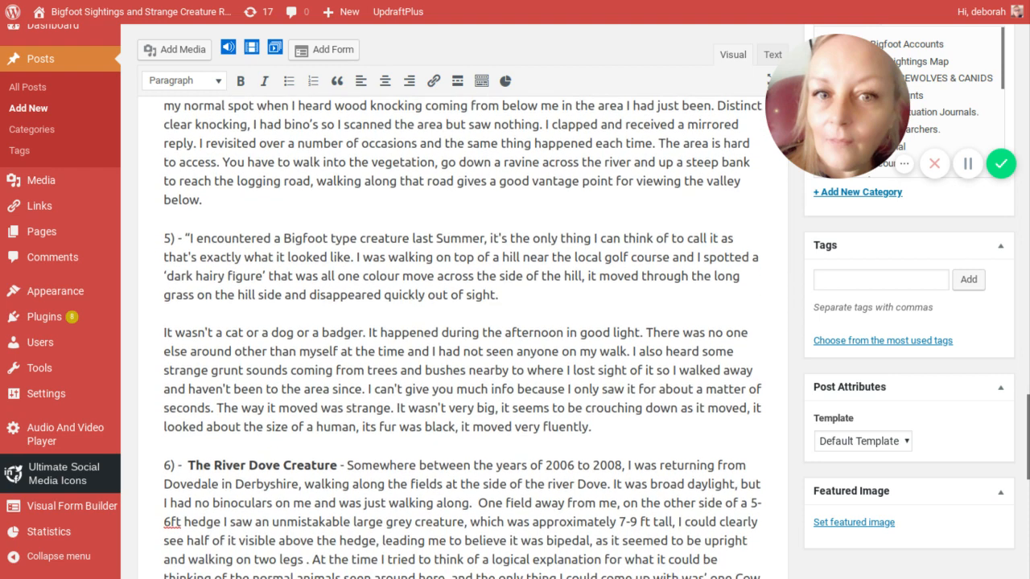
pyautogui.scroll(-3)
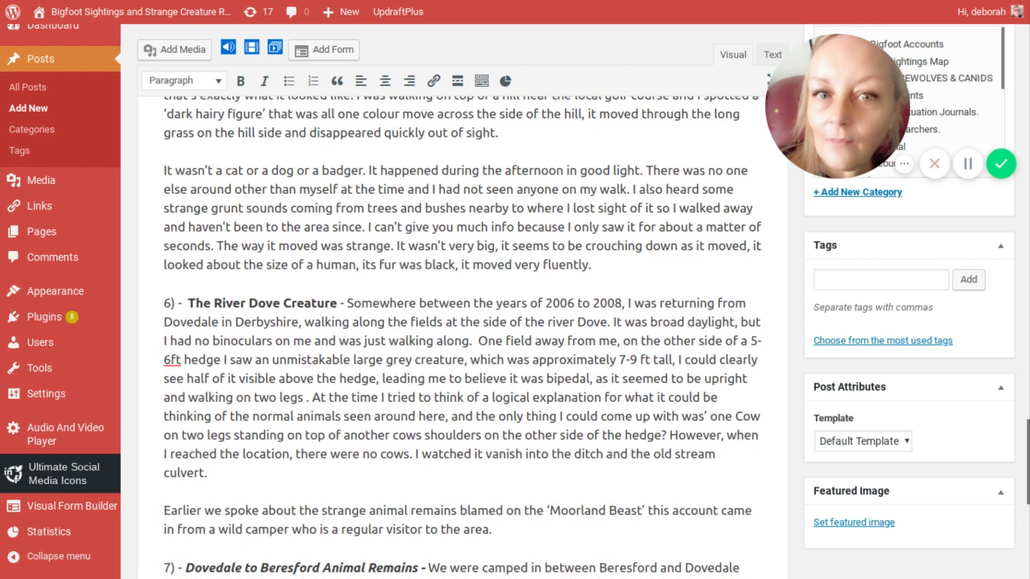
pyautogui.scroll(-3)
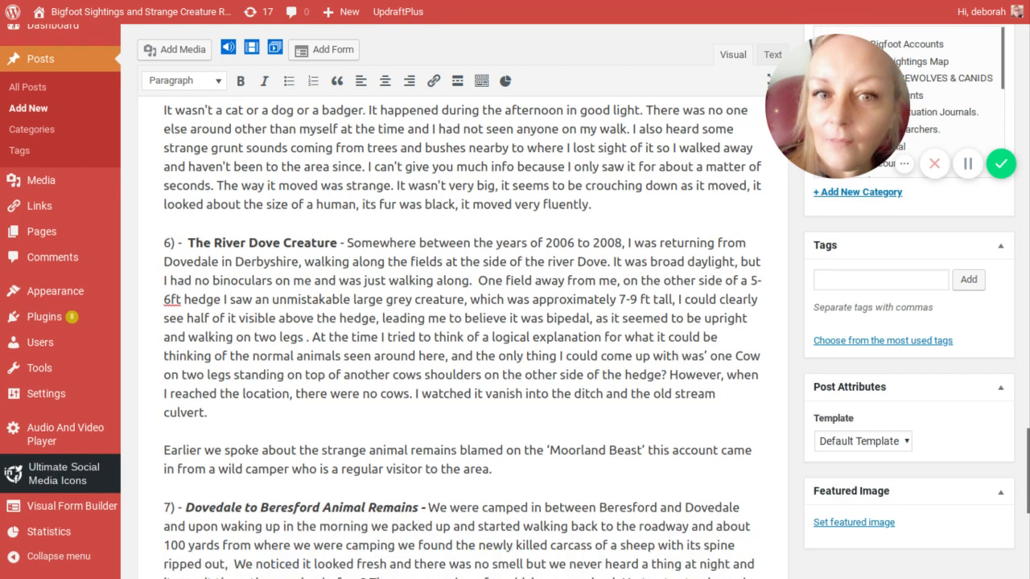
pyautogui.scroll(-3)
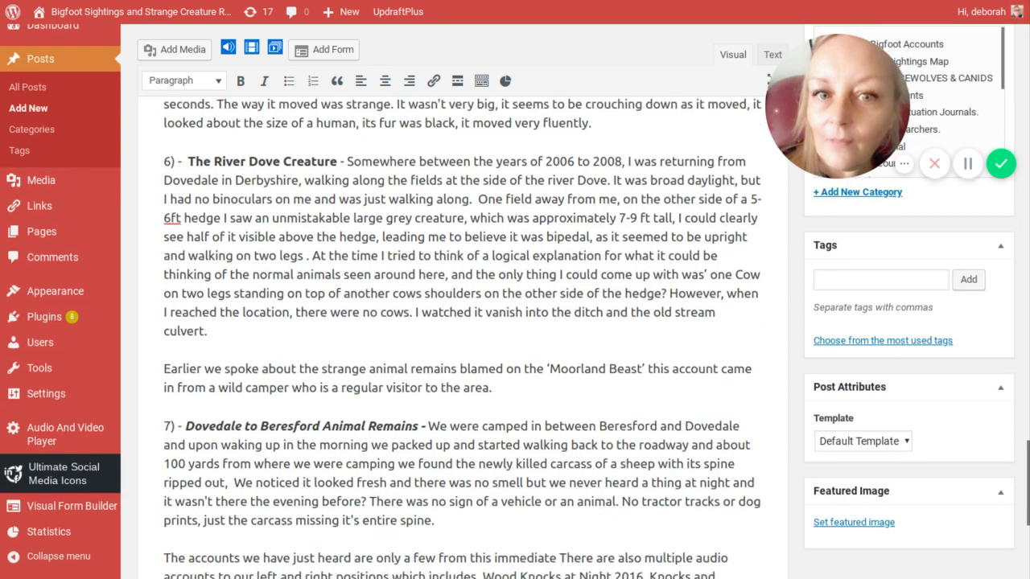
pyautogui.scroll(3)
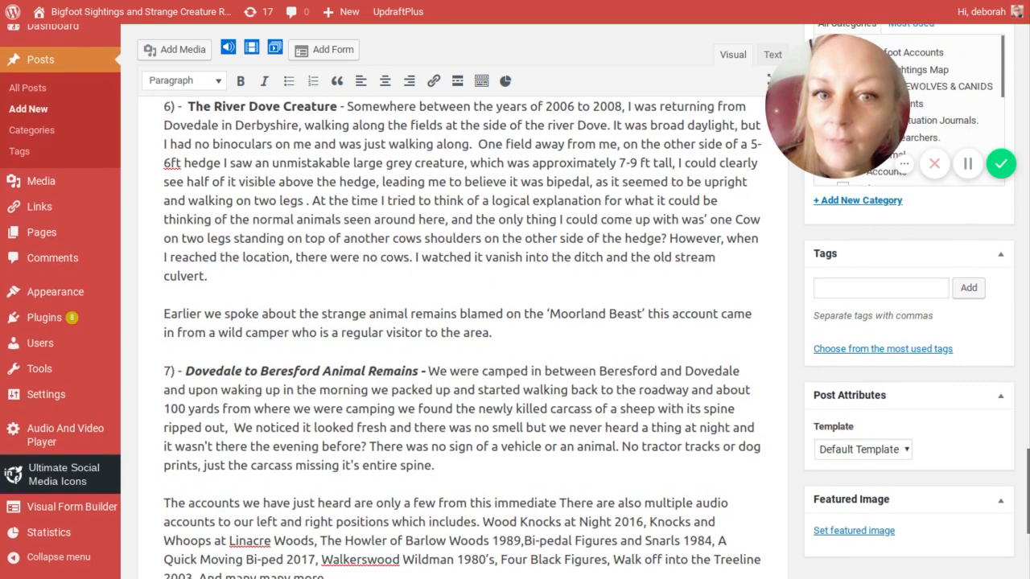
pyautogui.scroll(-3)
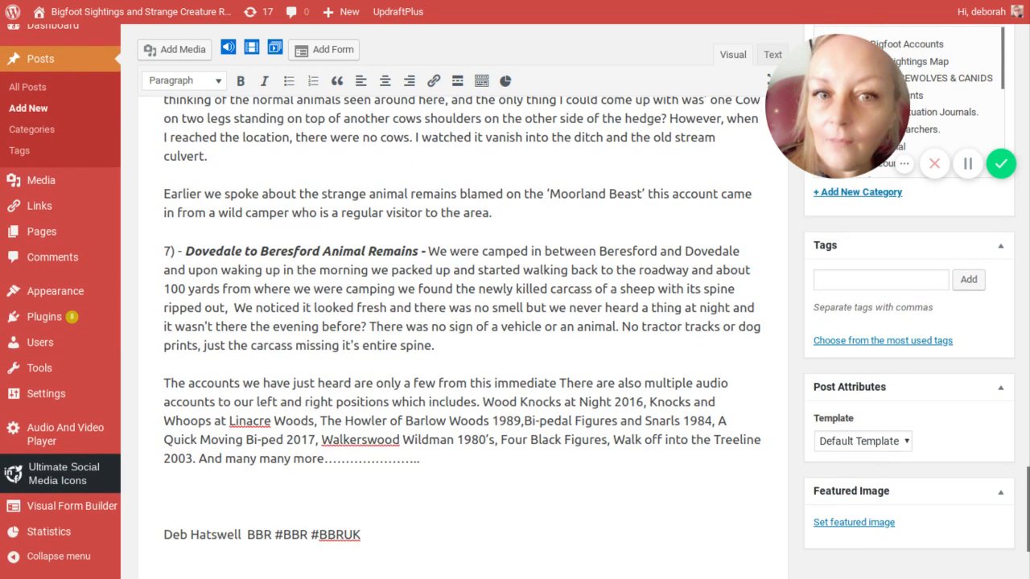
pyautogui.scroll(-3)
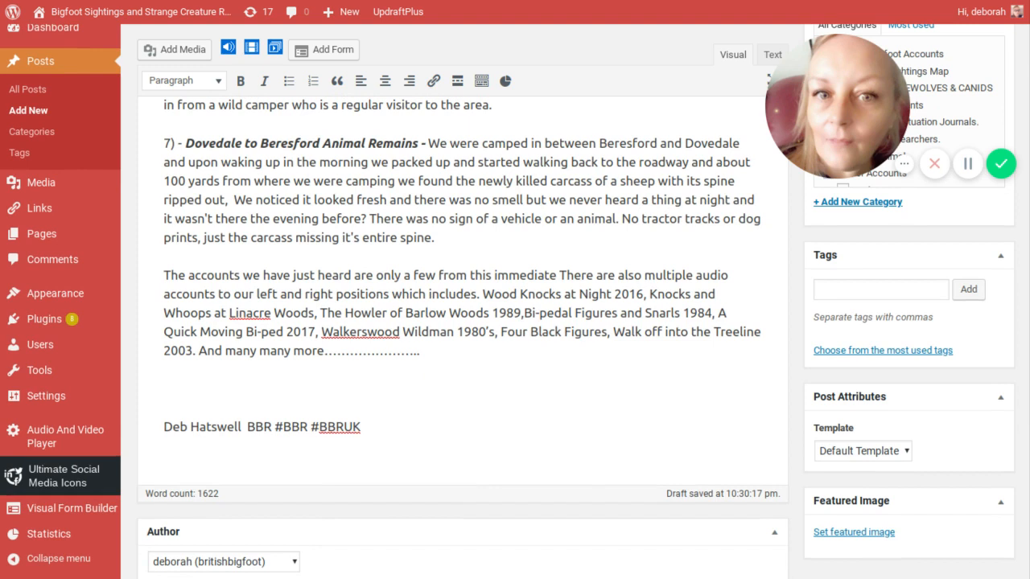